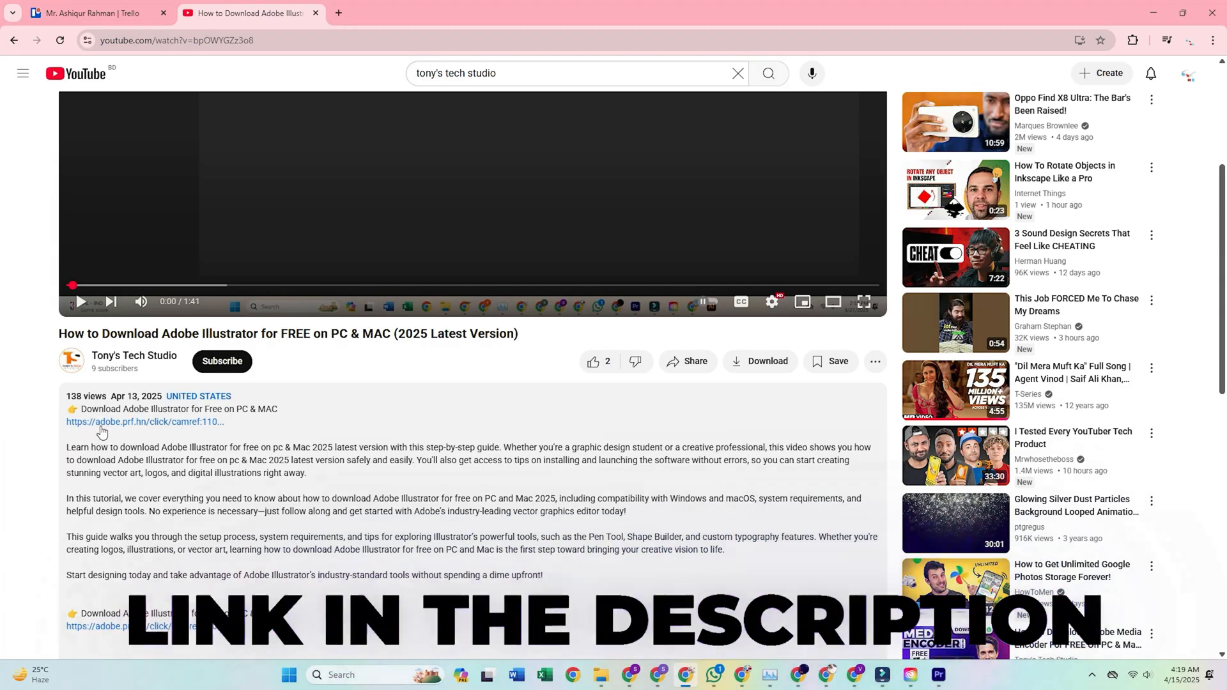
# - Follow the adobe.prf.hn link in the YouTube description to Adobe's Photoshop page
pyautogui.click(144, 422)
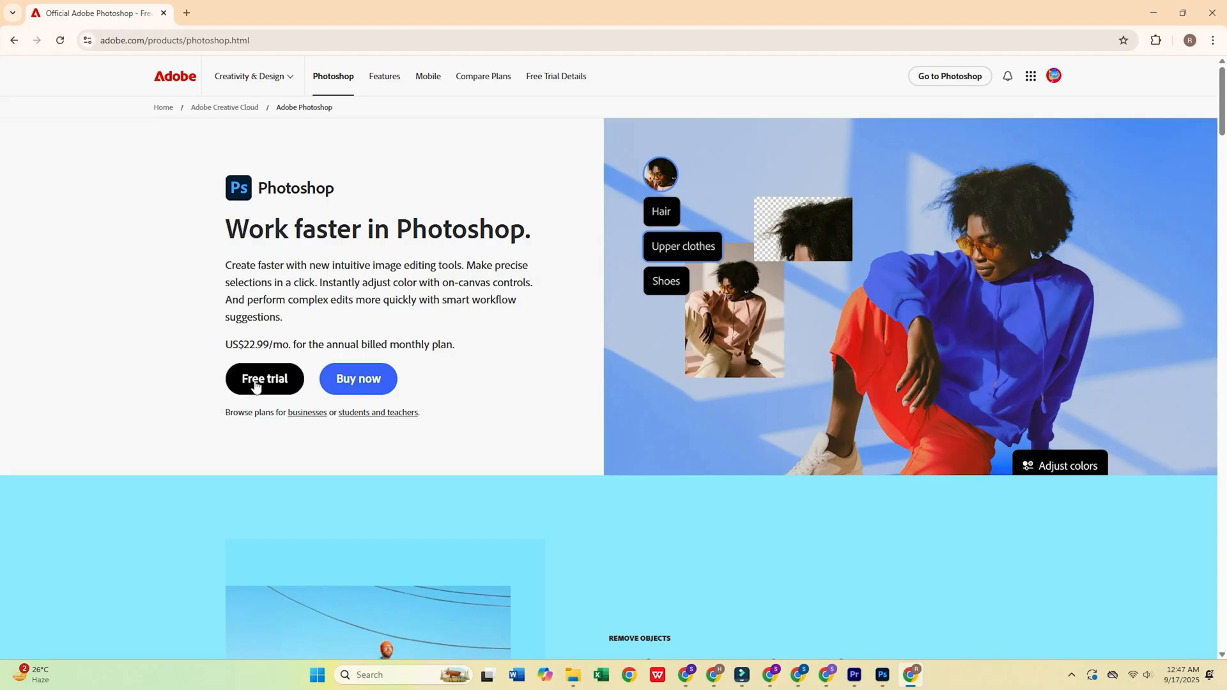
# - Start the free trial and choose the Business Creative Cloud Pro plan at US$99.99/month
pyautogui.click(264, 379)
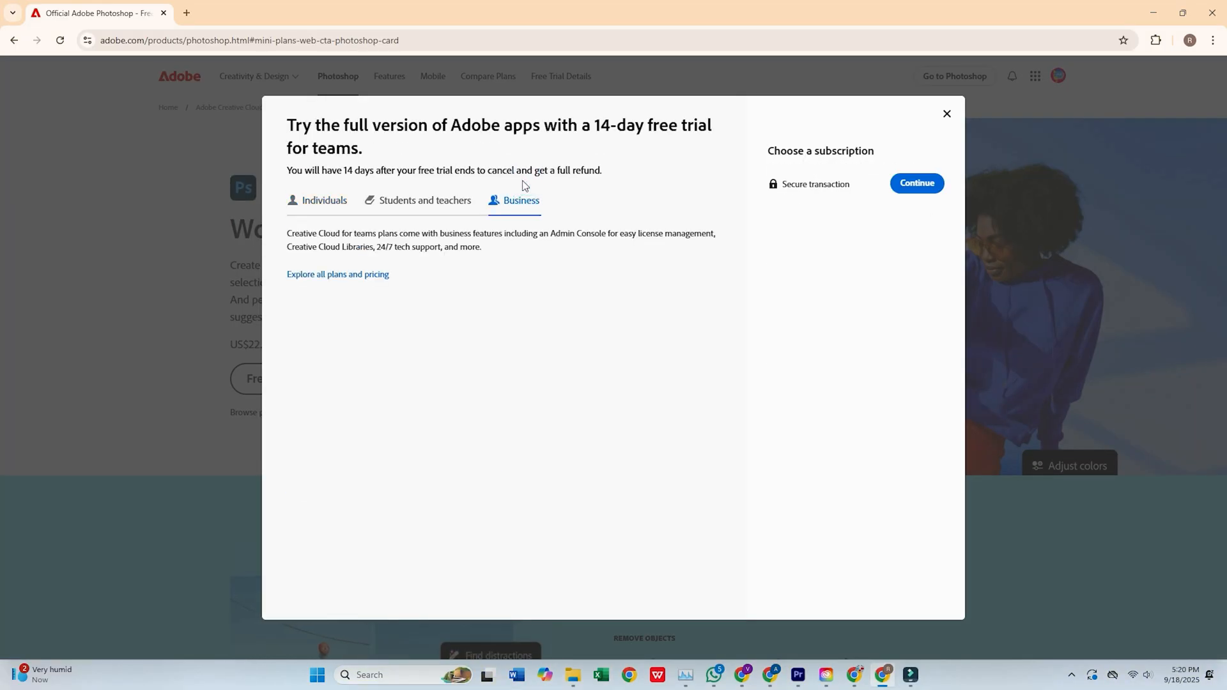
pyautogui.click(522, 199)
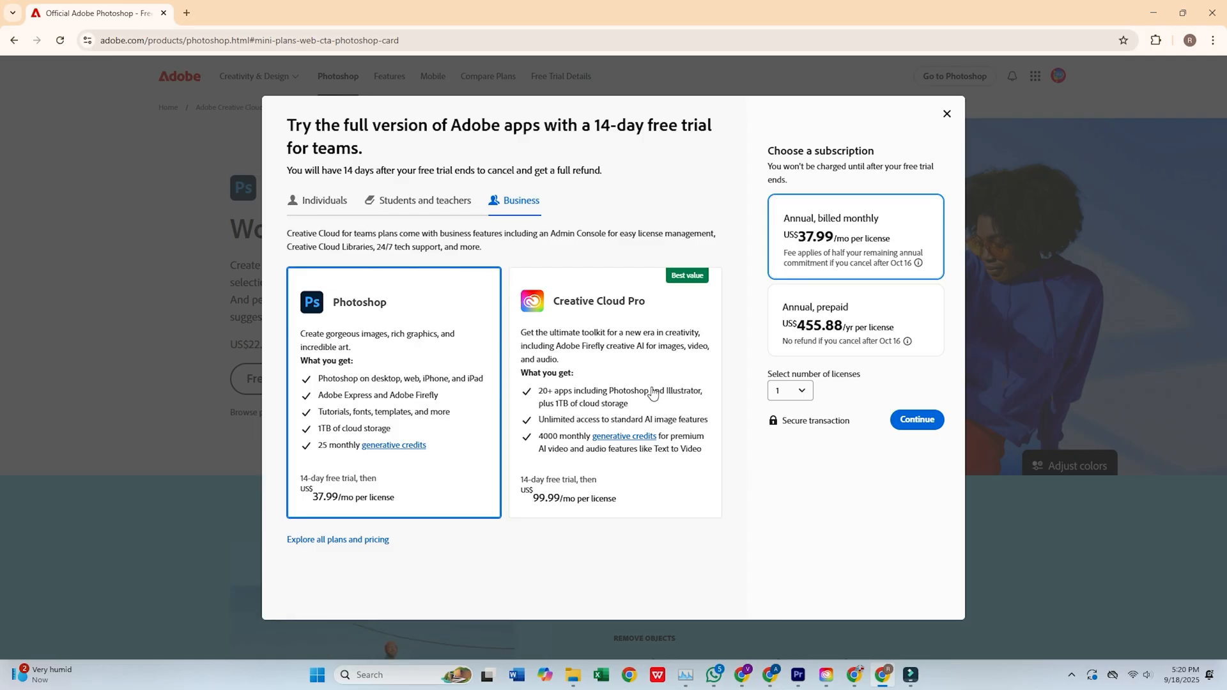
pyautogui.click(614, 391)
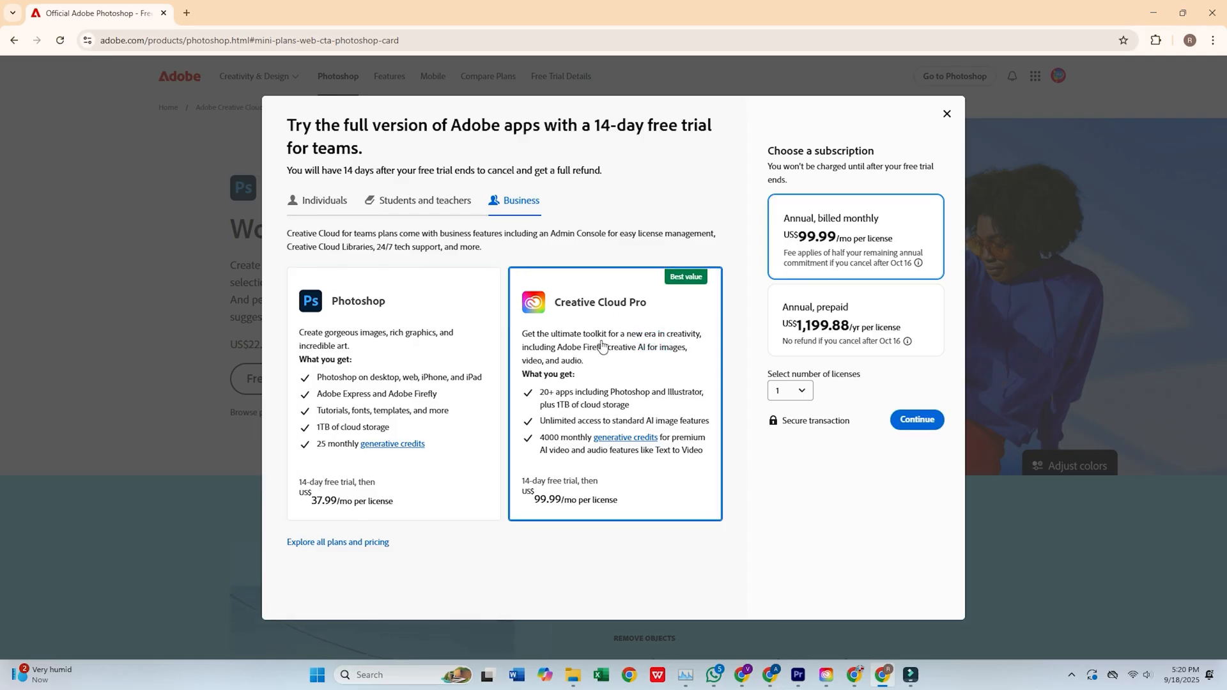
pyautogui.moveTo(615, 365)
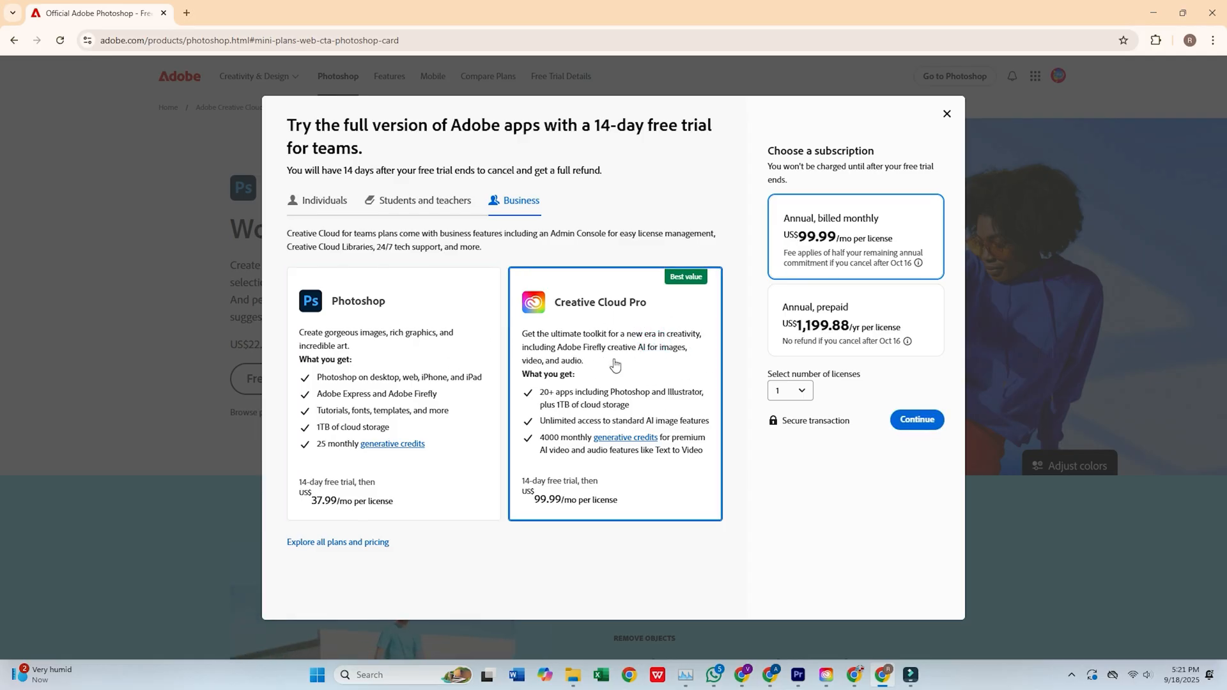
pyautogui.moveTo(609, 370)
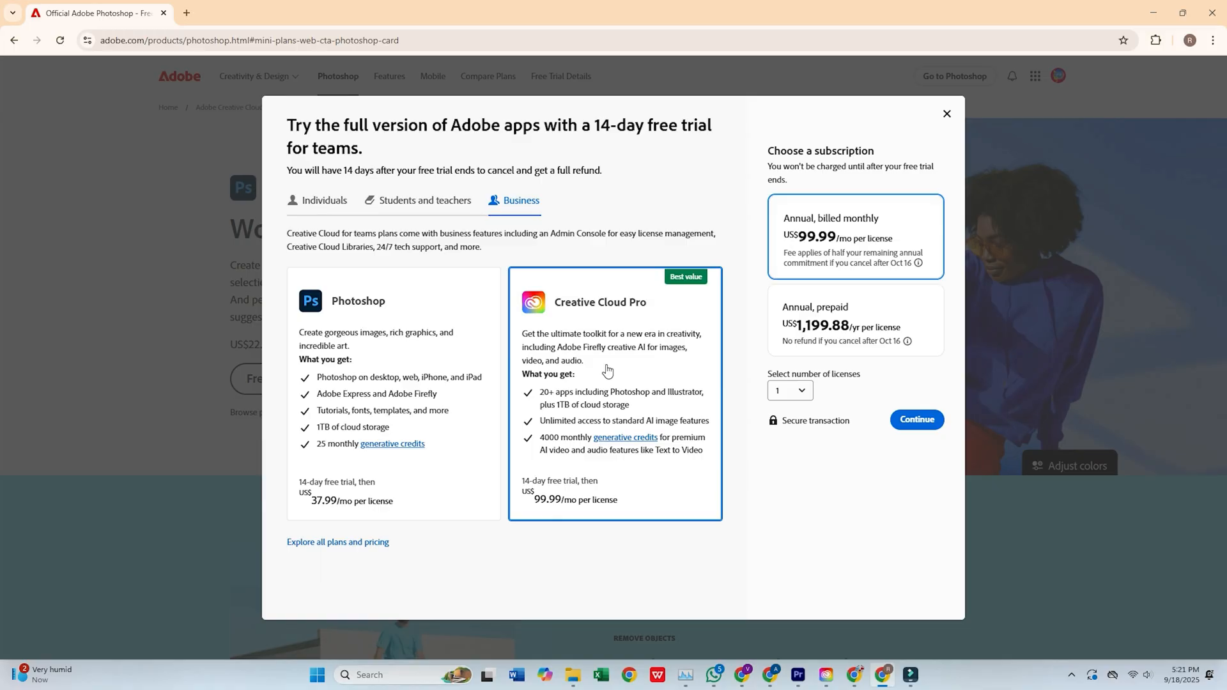
pyautogui.moveTo(549, 453)
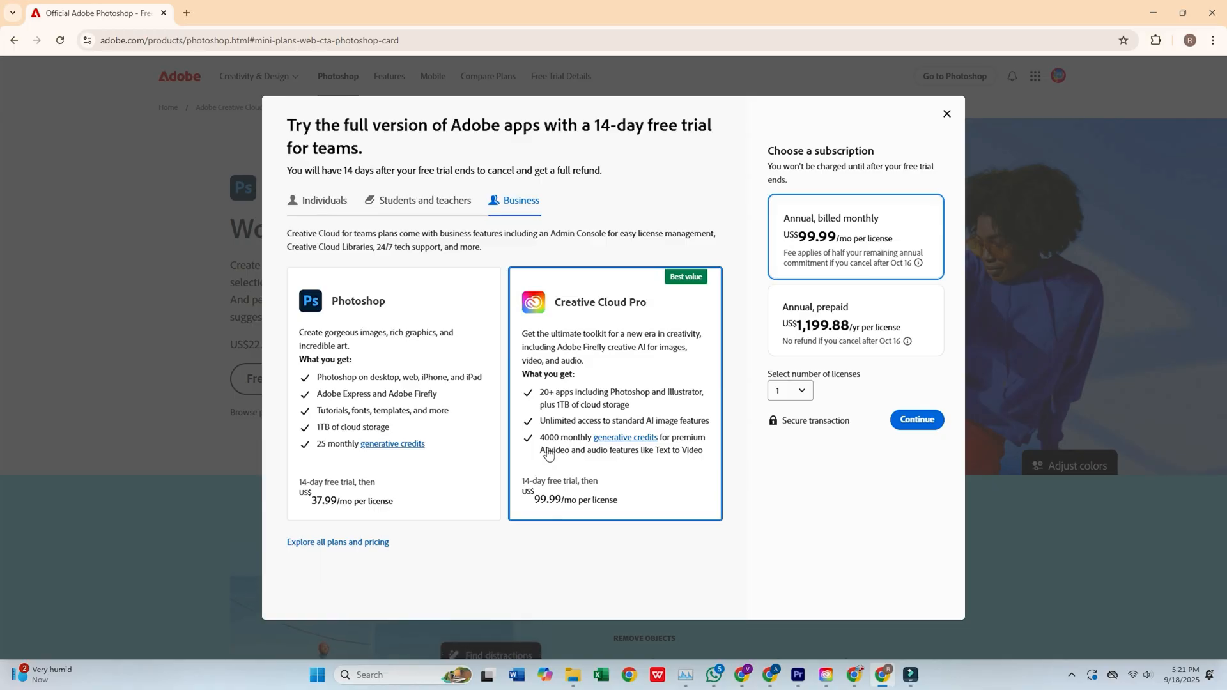
# - Continue checkout with business name 'namw', then proceed past payment to sign-in
pyautogui.click(917, 419)
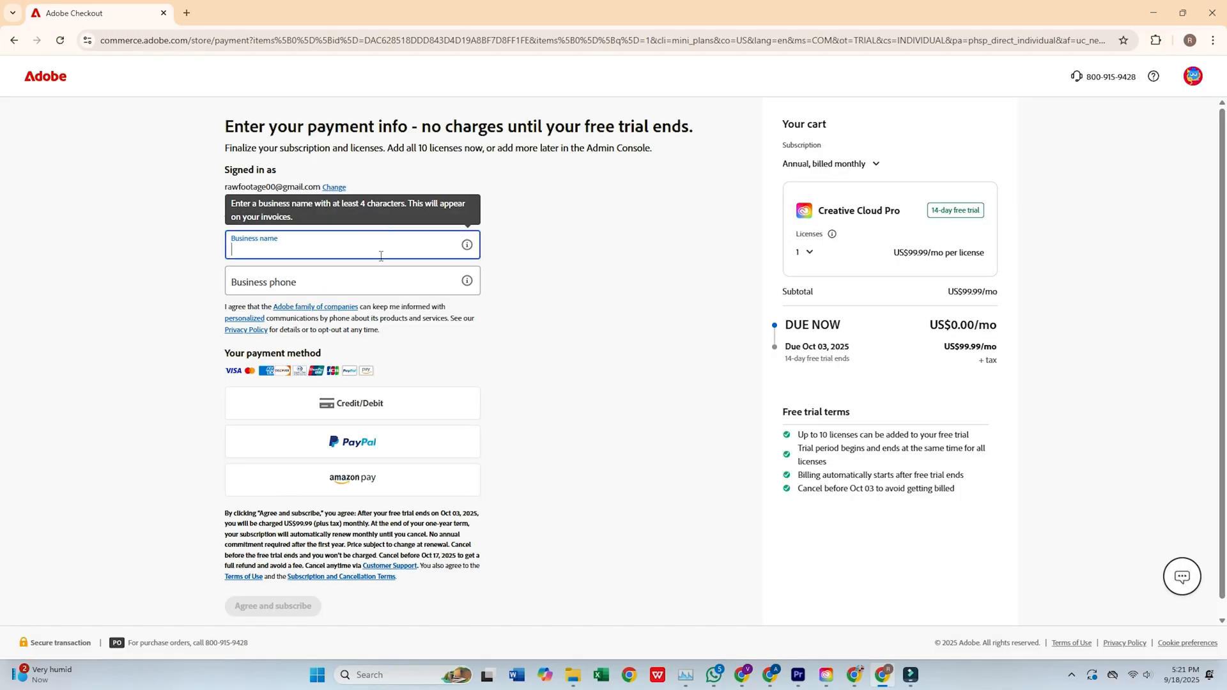
pyautogui.write('namw')
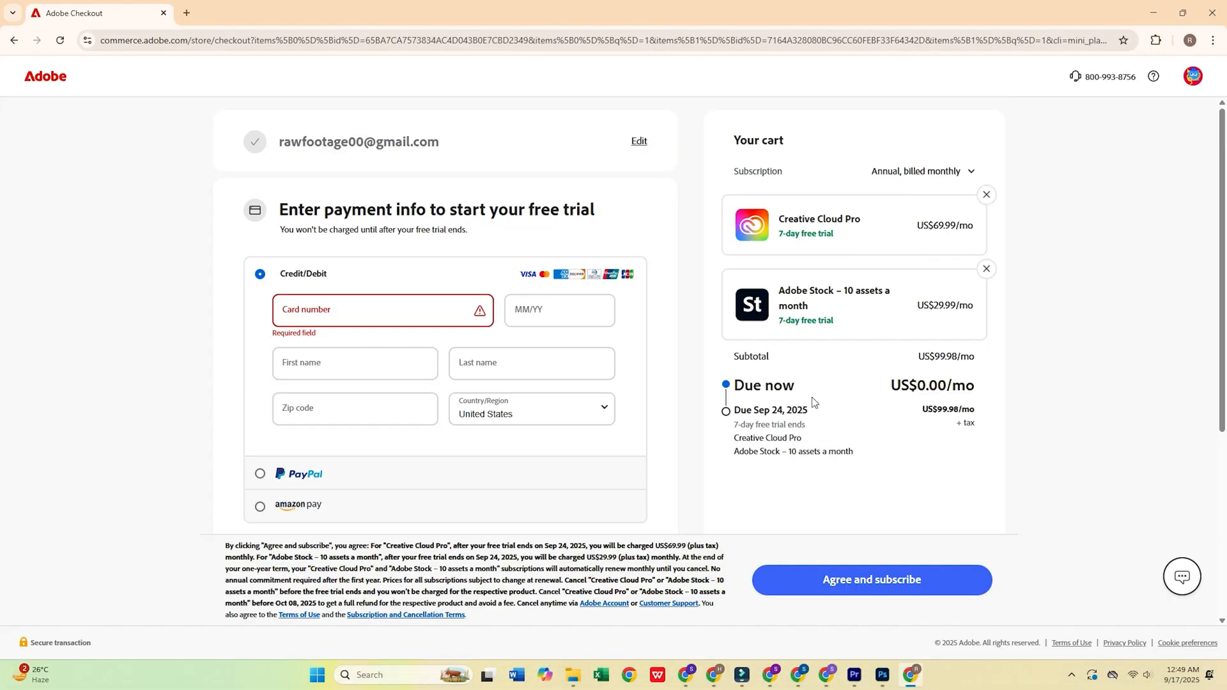
pyautogui.click(352, 309)
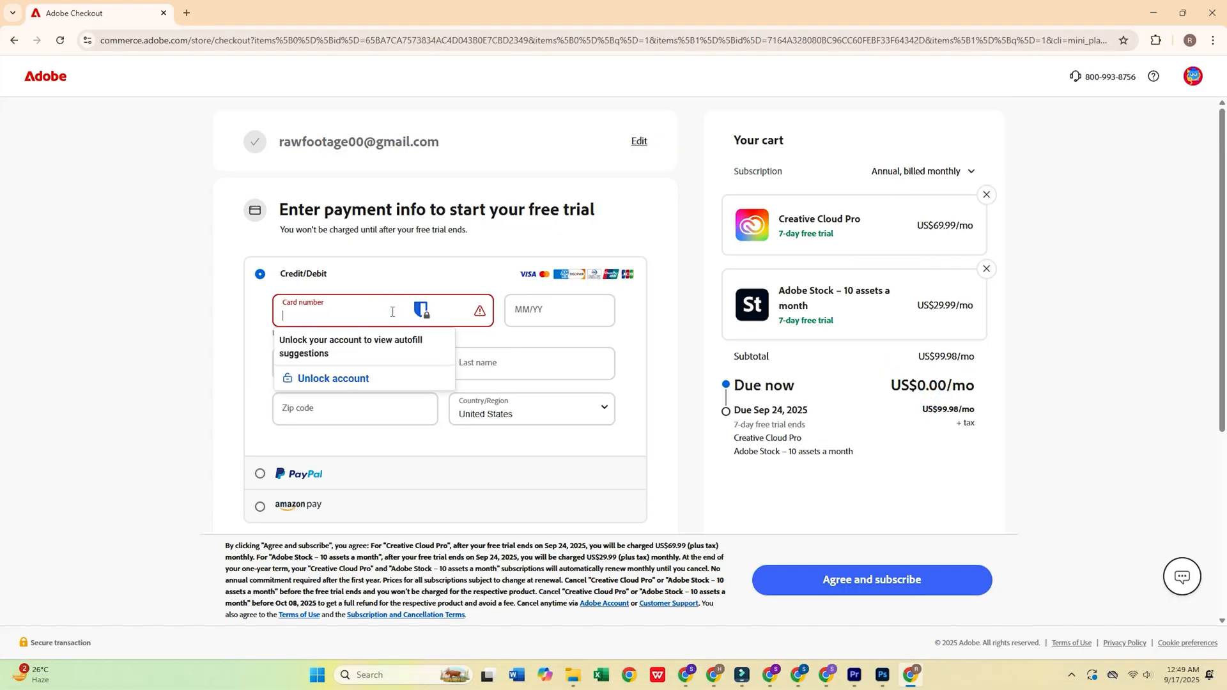
pyautogui.click(333, 379)
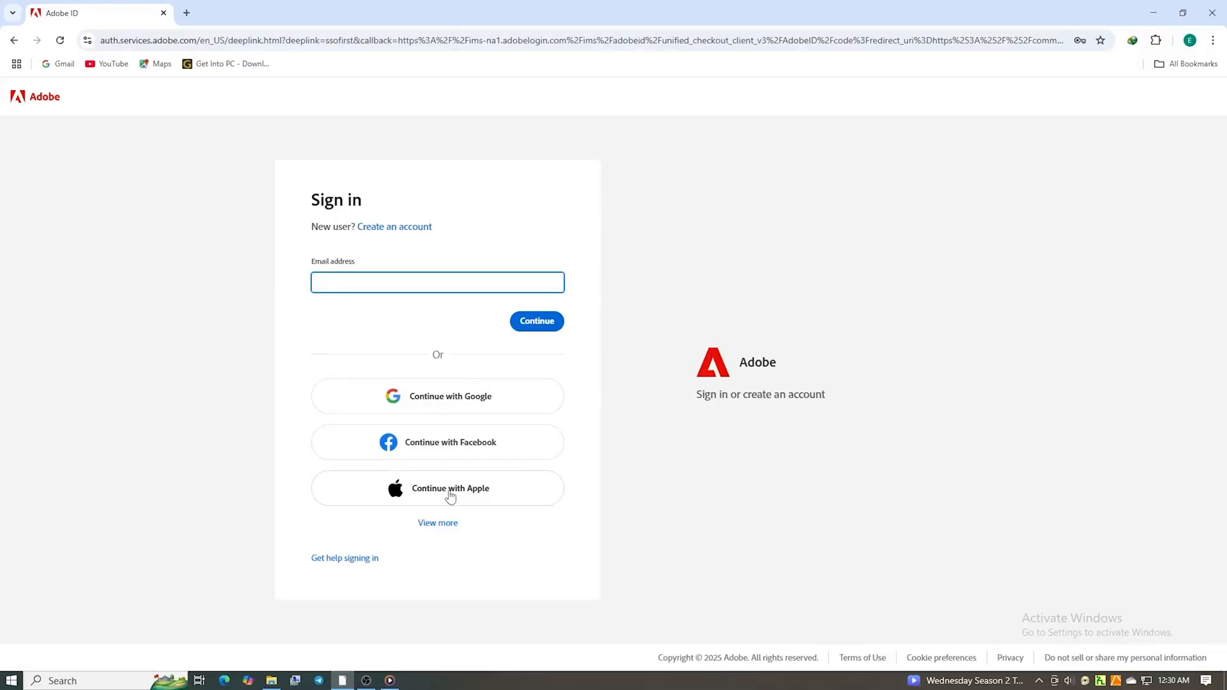
pyautogui.click(394, 226)
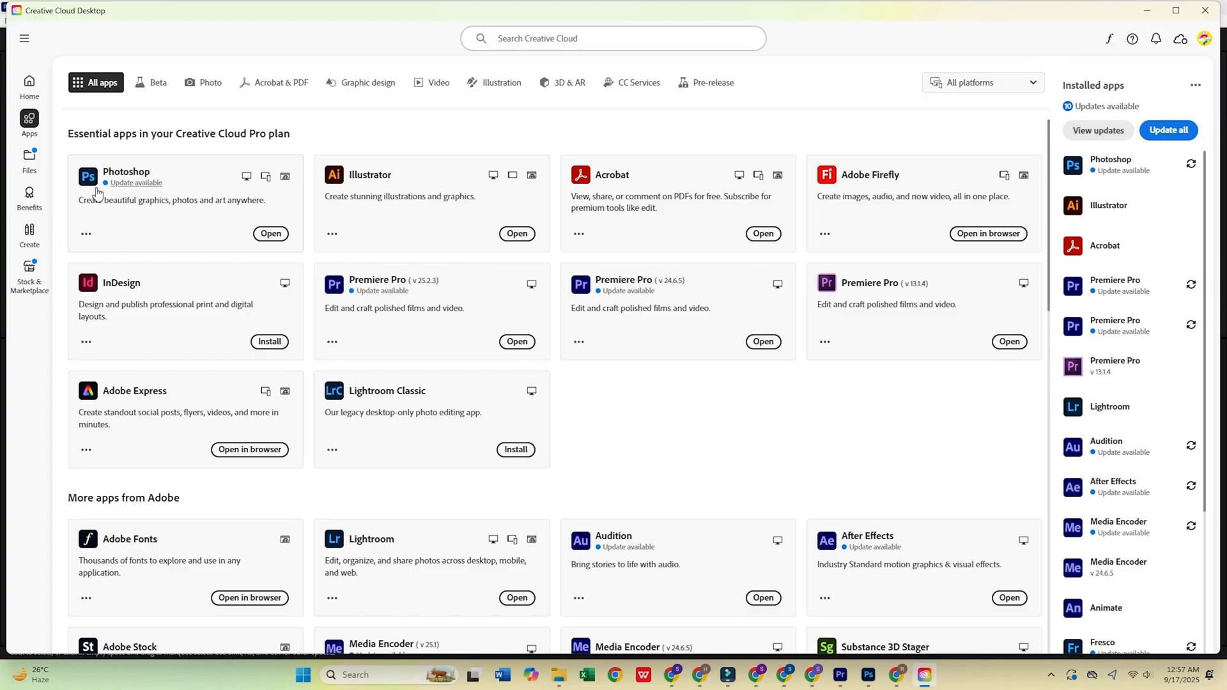
pyautogui.moveTo(128, 173)
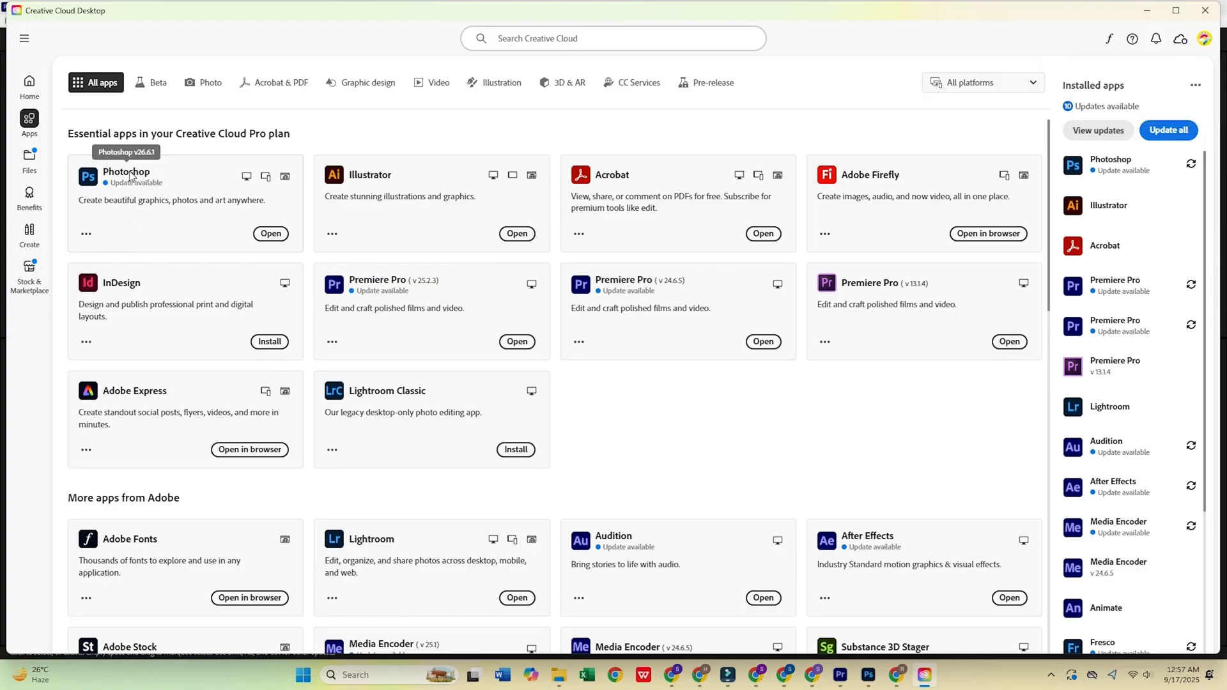
# - Launch Photoshop 26.10 from its Creative Cloud app page via the ... menu
pyautogui.click(126, 172)
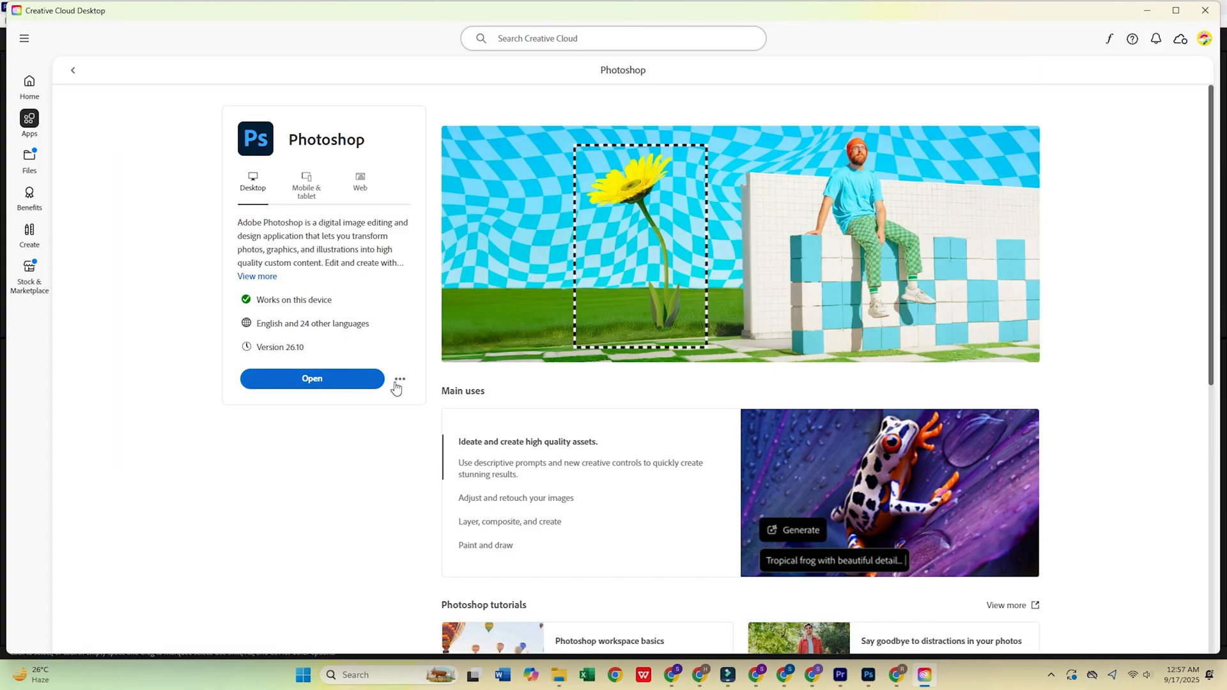
pyautogui.click(399, 379)
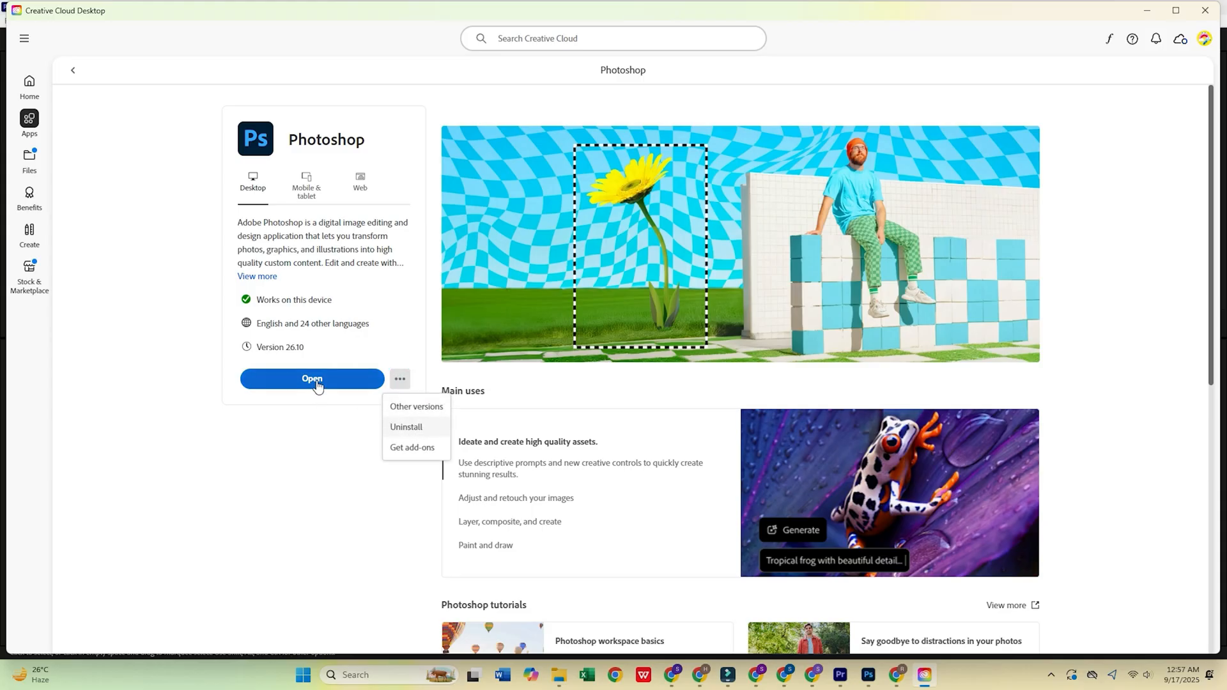
pyautogui.moveTo(265, 497)
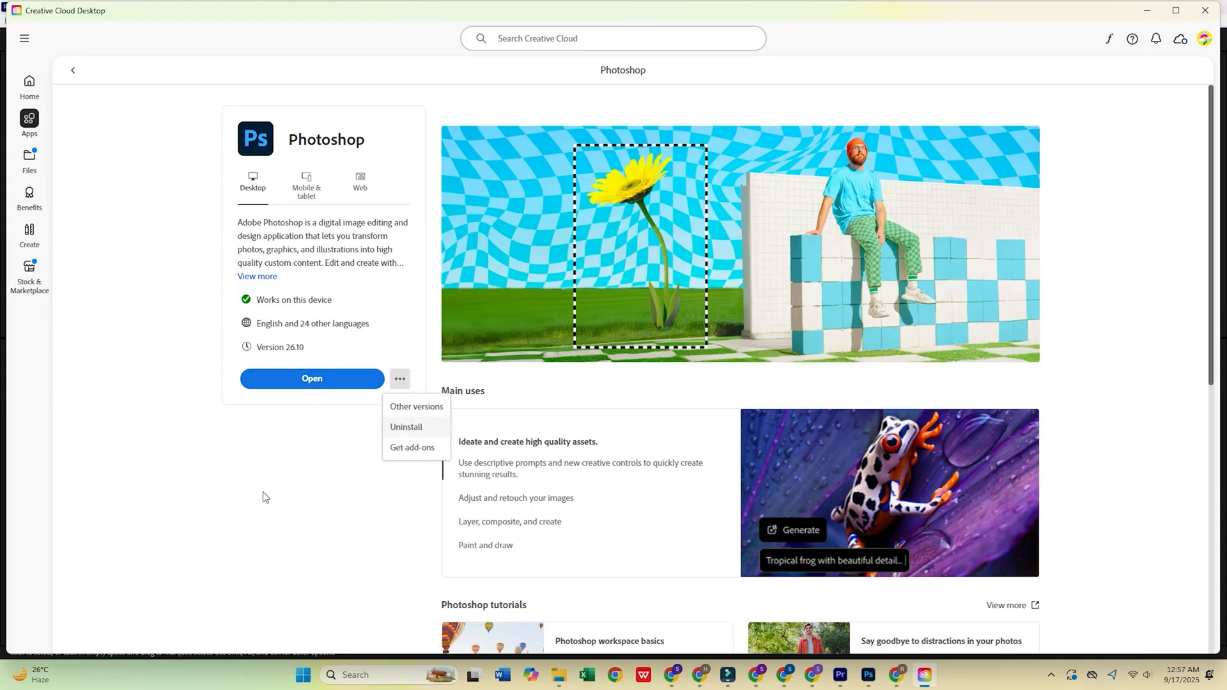
pyautogui.click(311, 377)
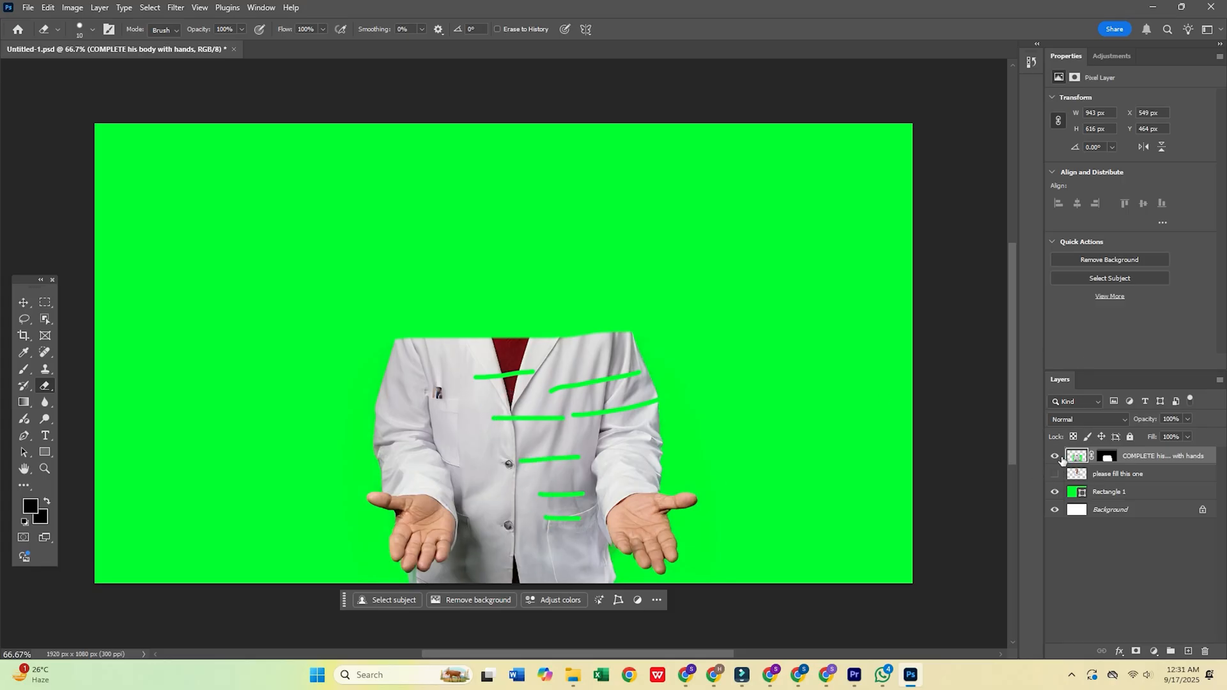
# - Toggle the top body layer's visibility to reveal the whole doctor in the white coat
pyautogui.click(1053, 456)
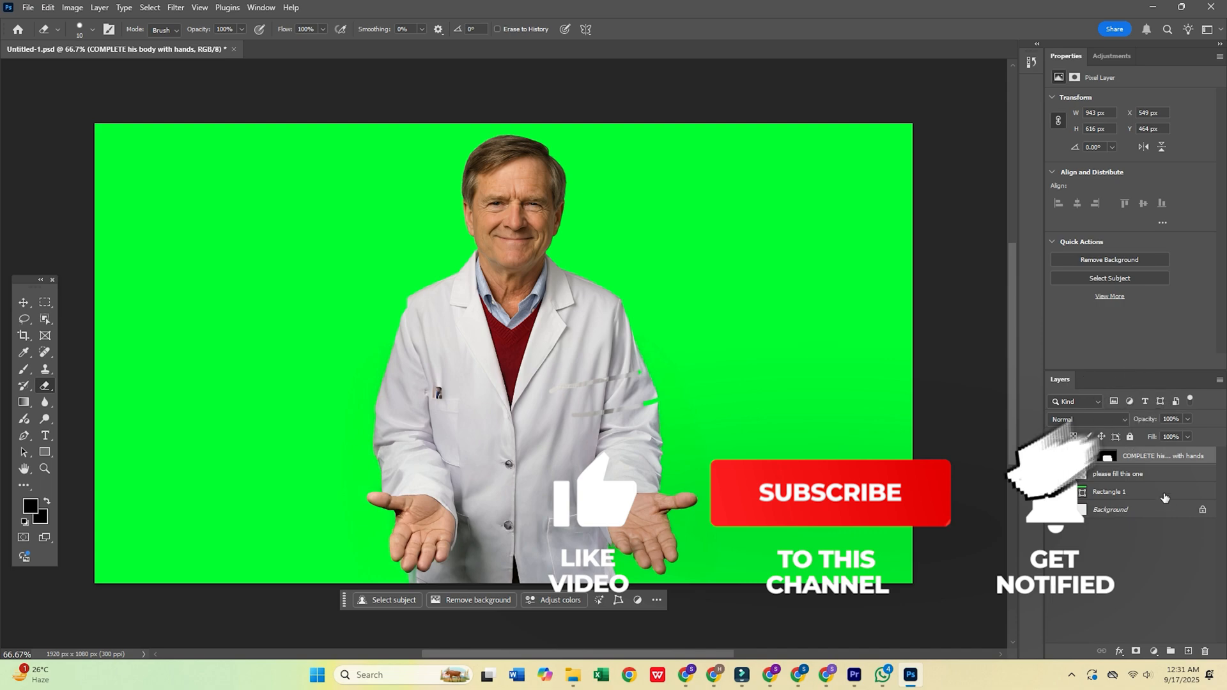